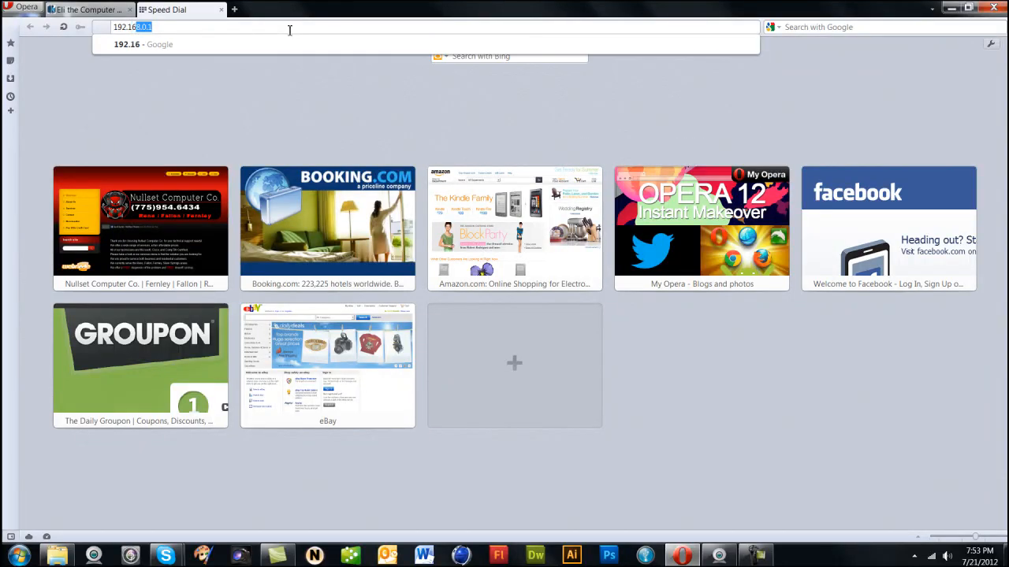
Load the router login page at 192.168.0.1 and enter admin as username.
{"action": "type", "text": "8."}
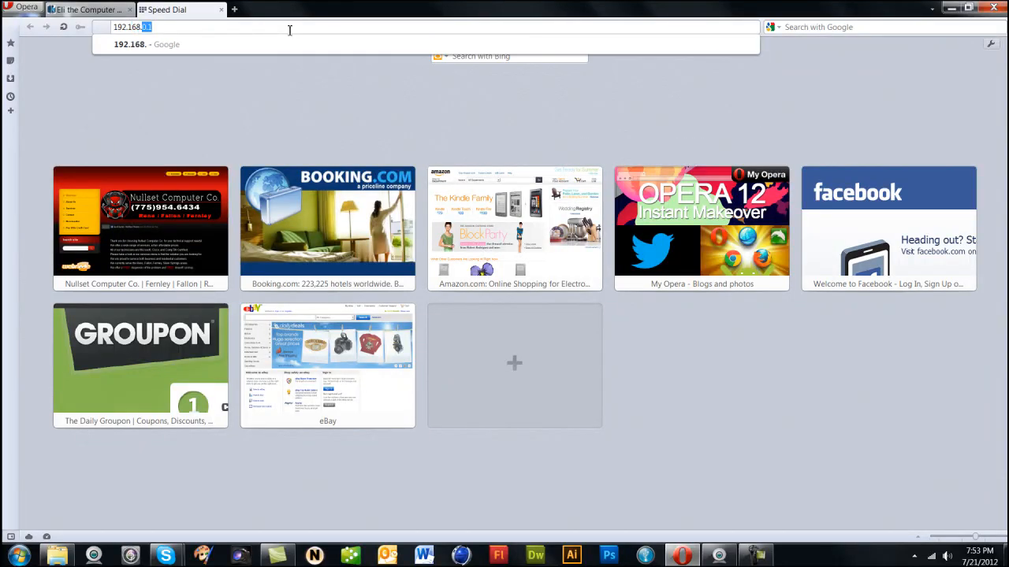
{"action": "key", "text": "Return"}
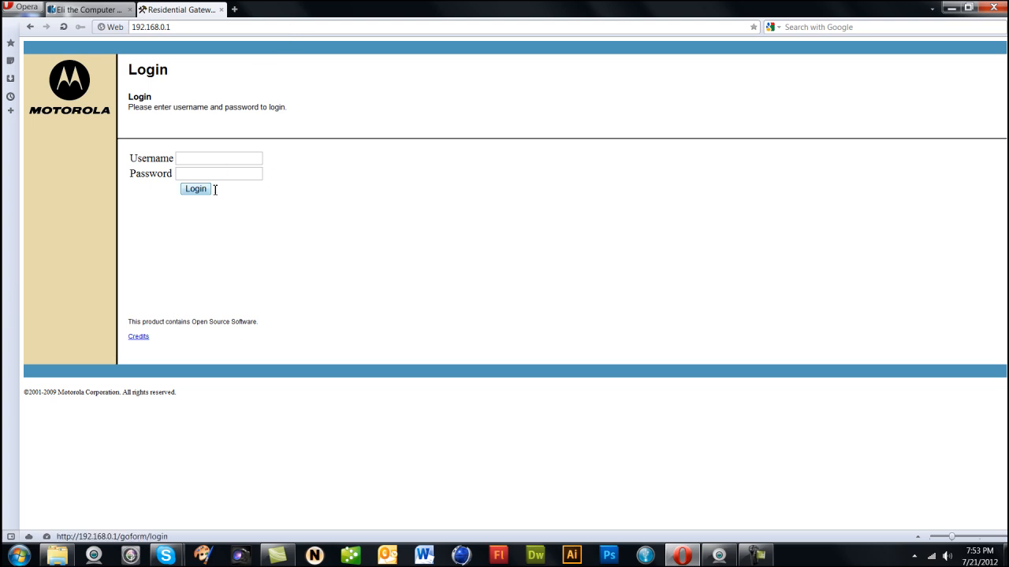
{"action": "type", "text": "admin"}
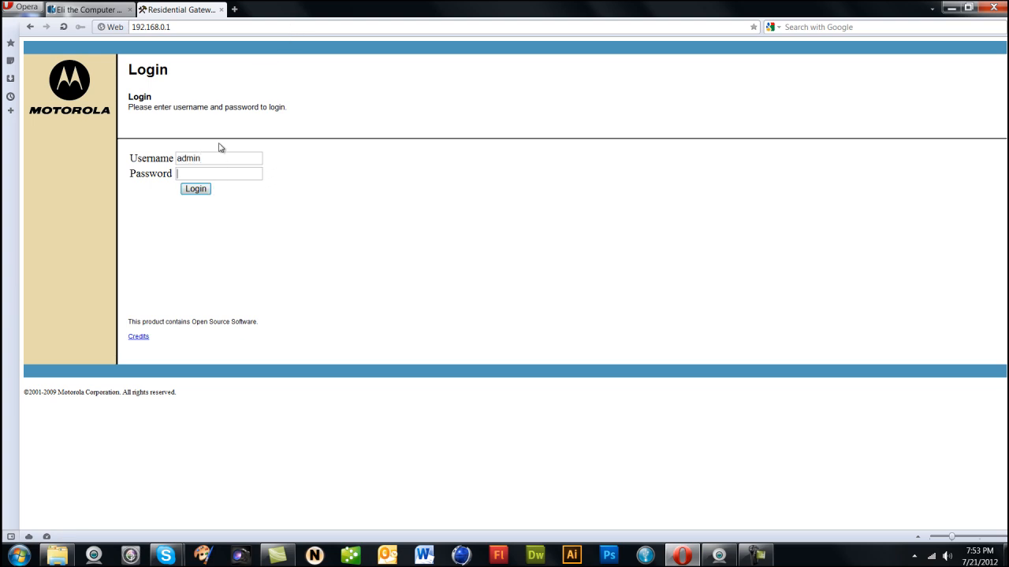
Log in as admin and move through the Basic and Advanced top-menu tabs.
{"action": "left_click", "coordinate": [195, 189]}
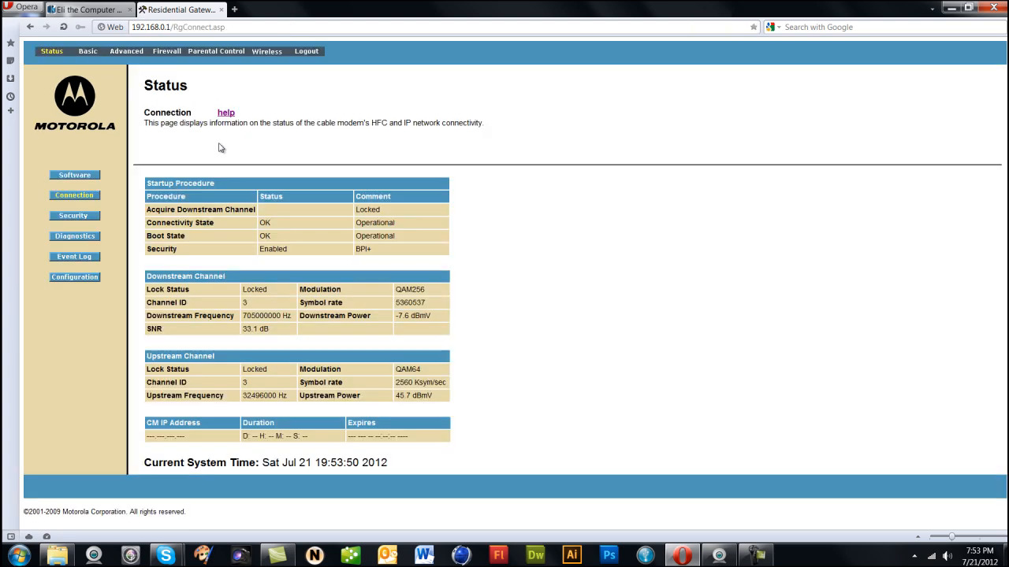
{"action": "mouse_move", "coordinate": [110, 172]}
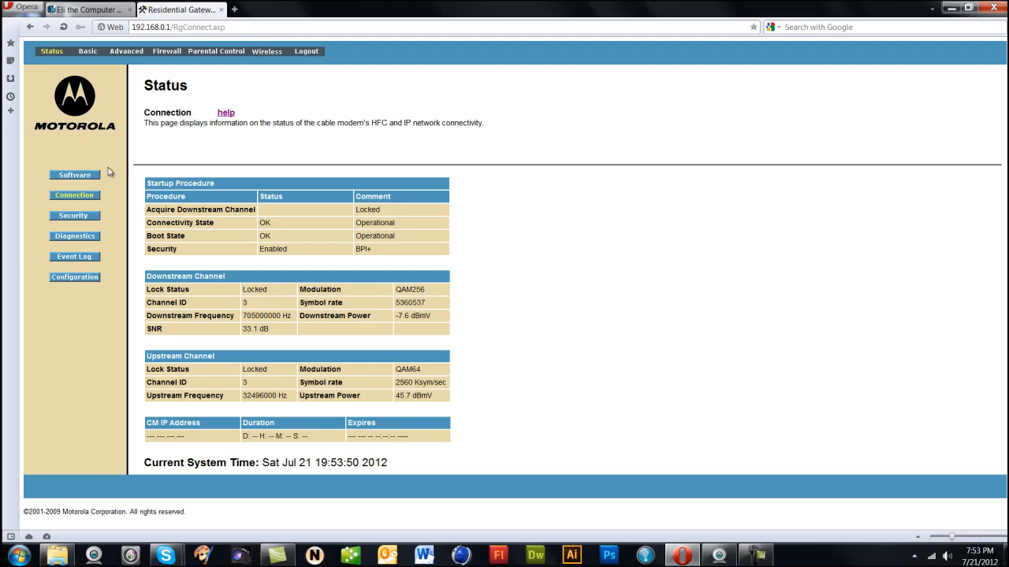
{"action": "mouse_move", "coordinate": [126, 51]}
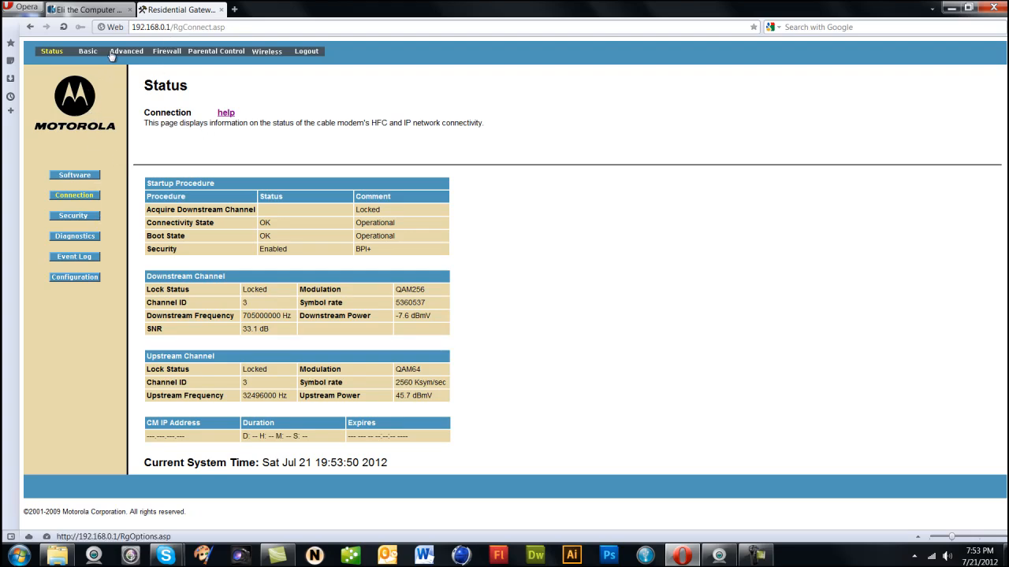
{"action": "left_click", "coordinate": [85, 51]}
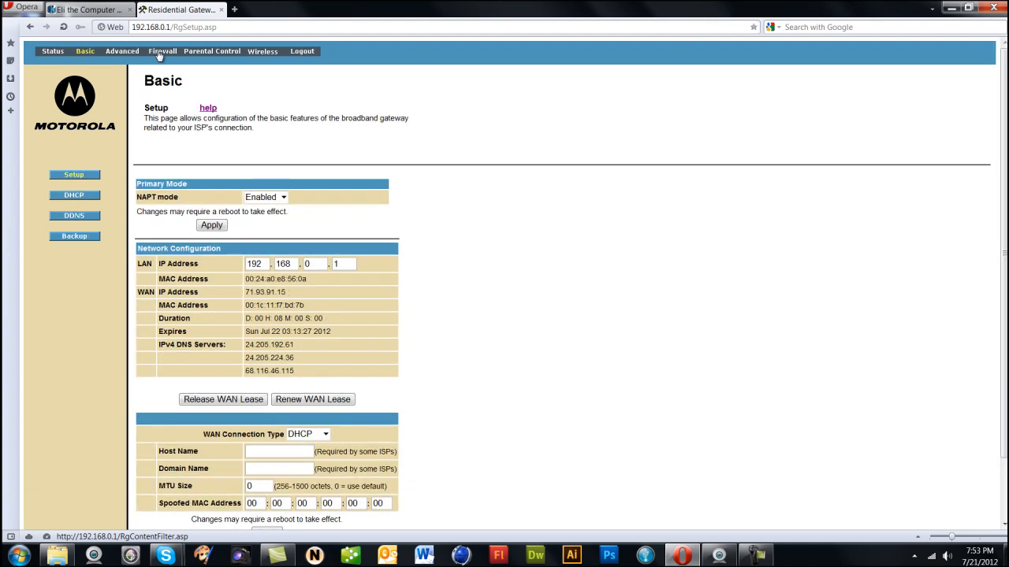
{"action": "left_click", "coordinate": [211, 52]}
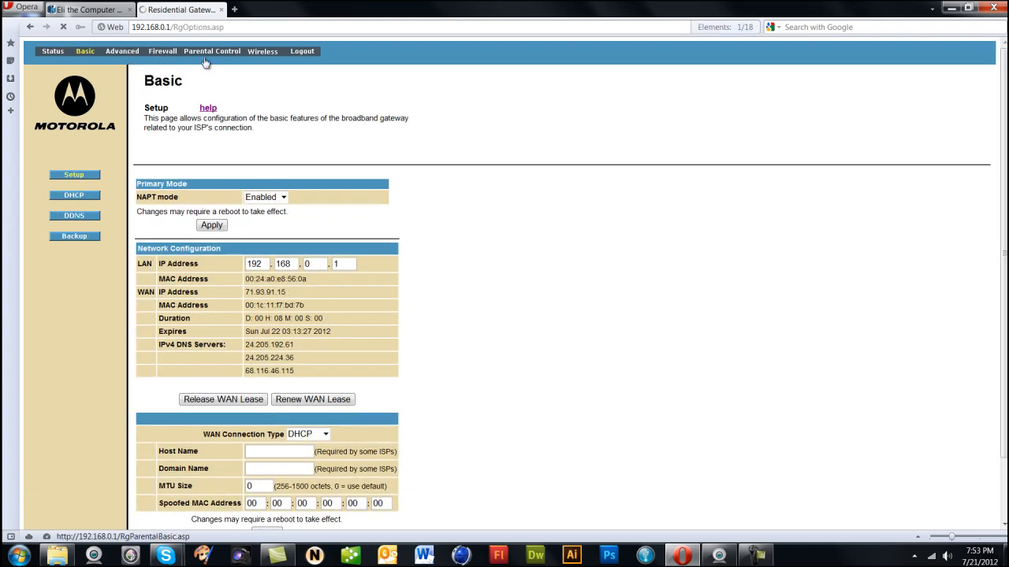
{"action": "left_click", "coordinate": [122, 52]}
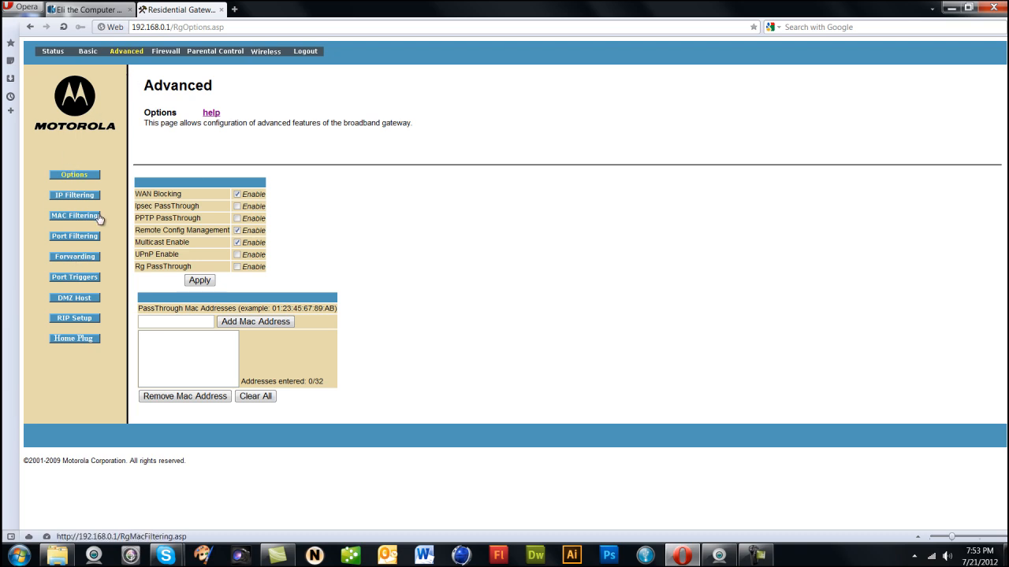
Show the Forwarding rules and select the camera address ending in 66.
{"action": "left_click", "coordinate": [74, 260]}
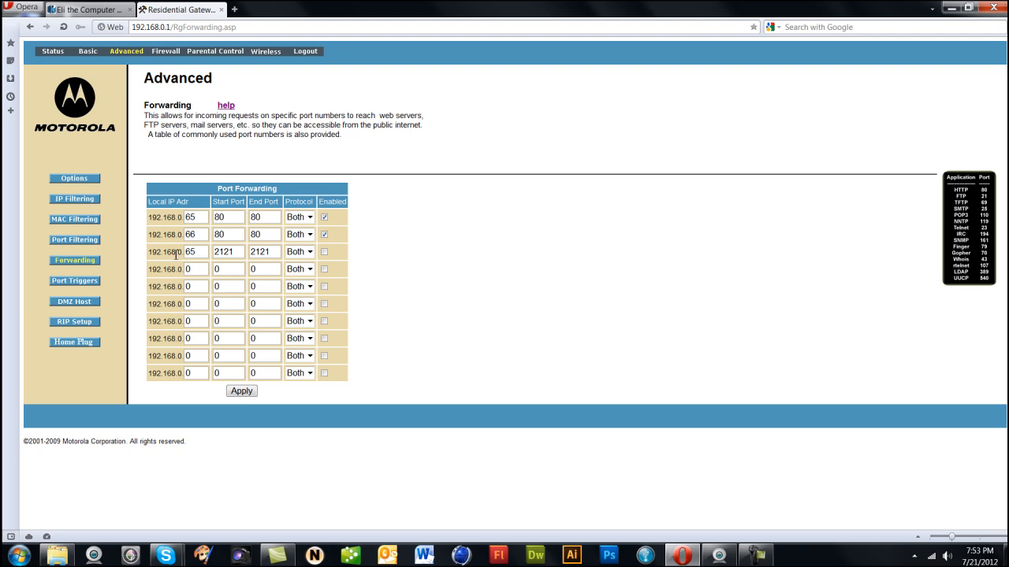
{"action": "mouse_move", "coordinate": [197, 234]}
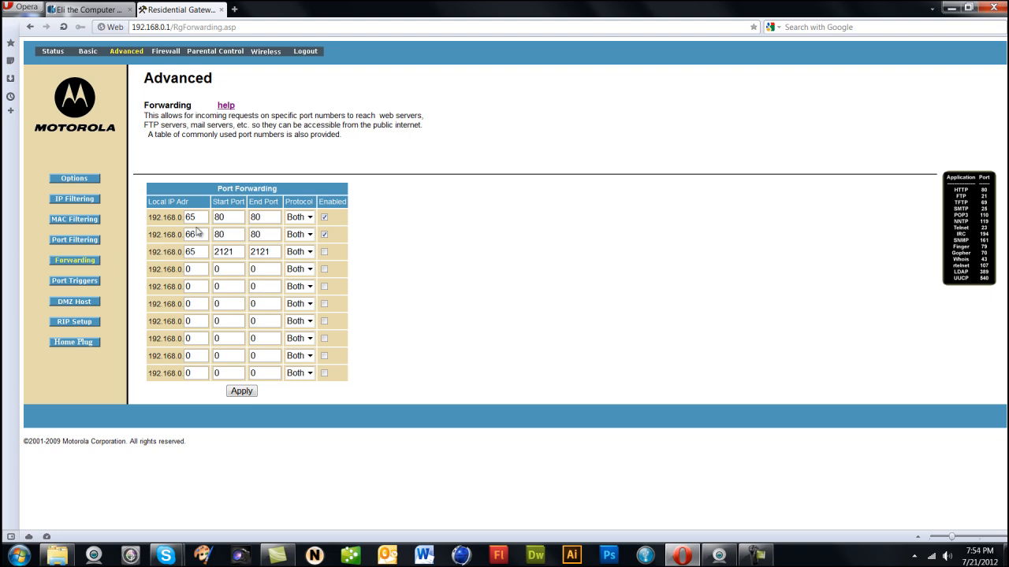
{"action": "mouse_move", "coordinate": [201, 222]}
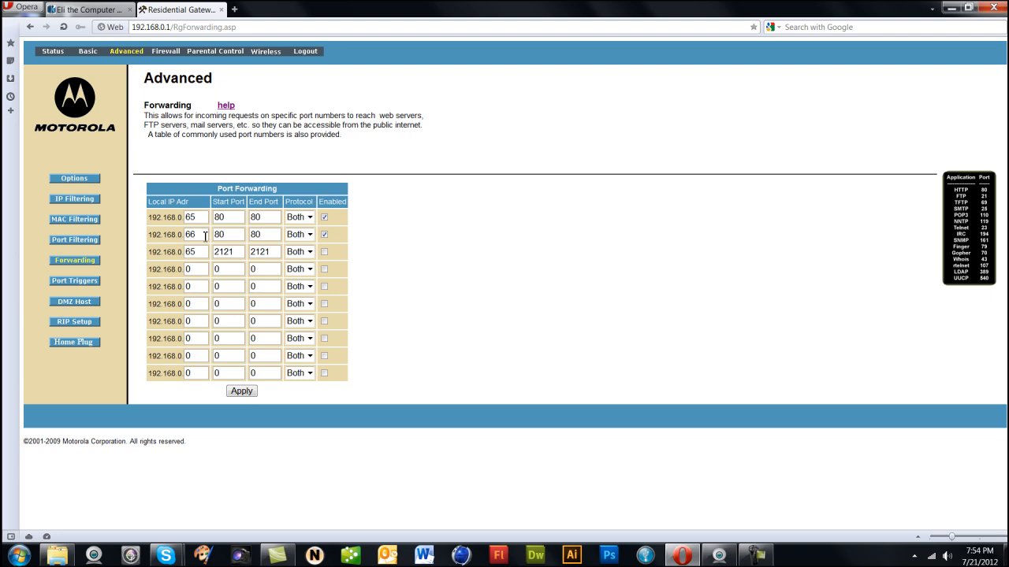
{"action": "double_click", "coordinate": [191, 234]}
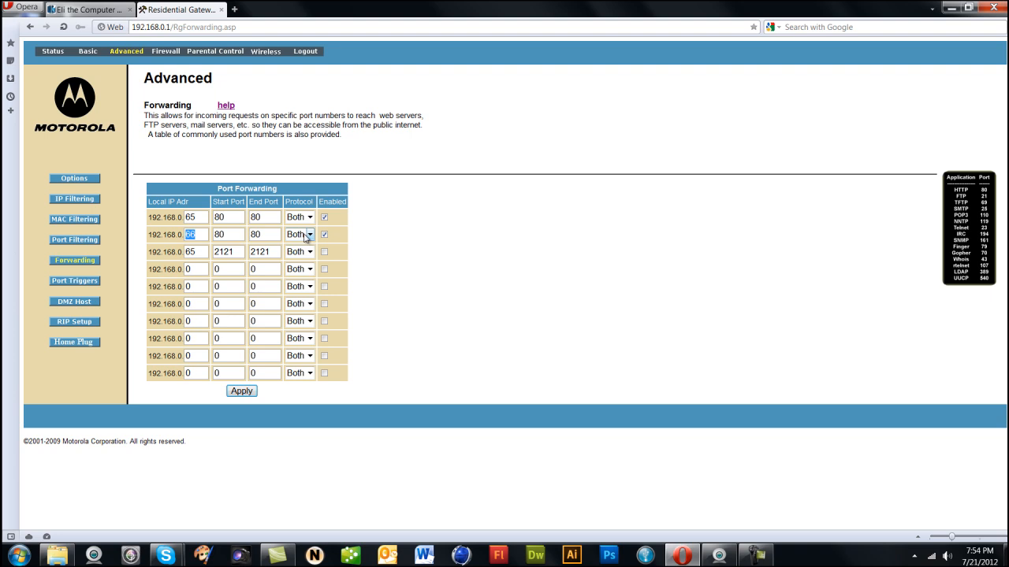
{"action": "left_click", "coordinate": [308, 251]}
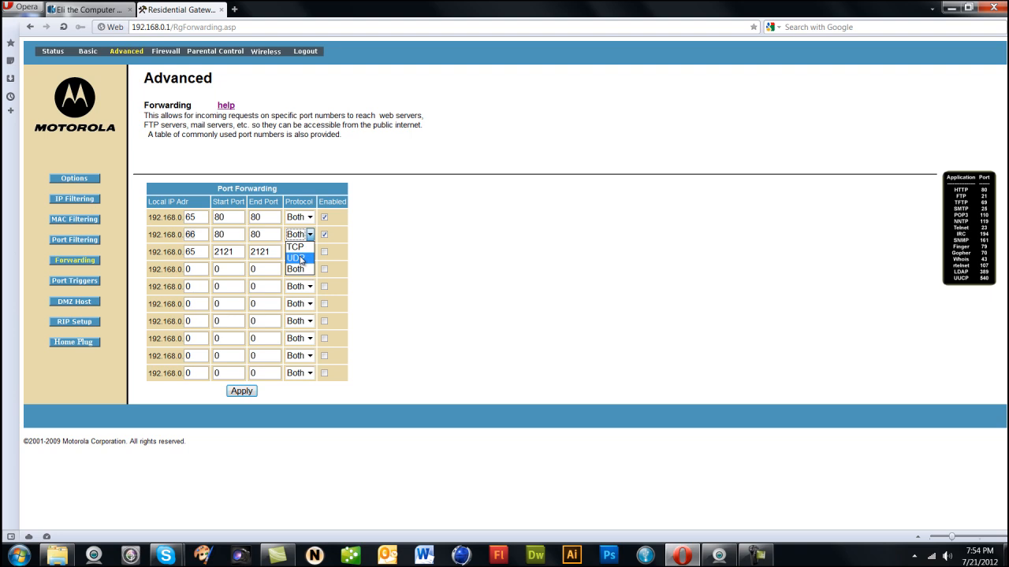
{"action": "left_click", "coordinate": [295, 269]}
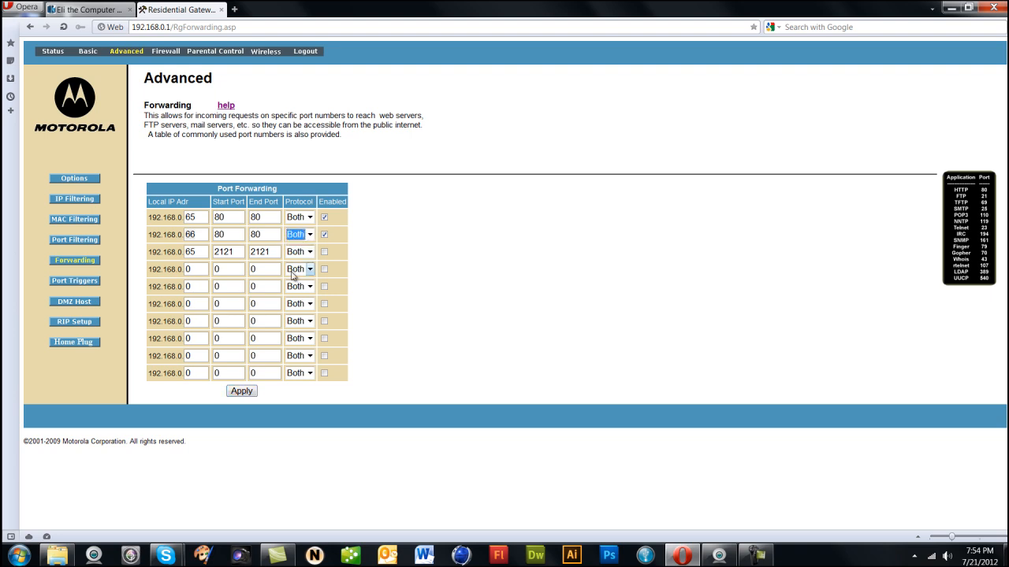
{"action": "left_click", "coordinate": [323, 234]}
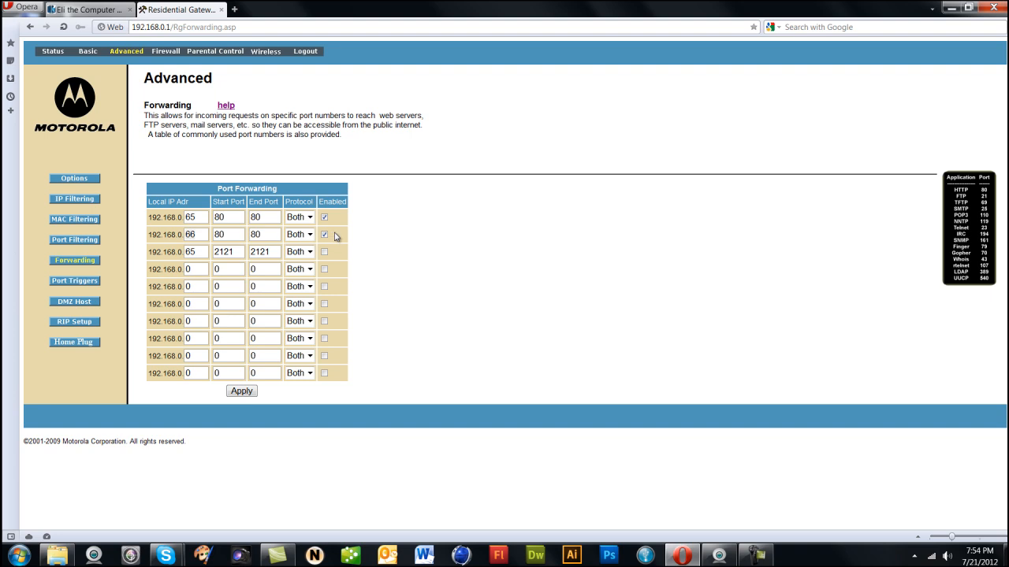
{"action": "left_click", "coordinate": [324, 234]}
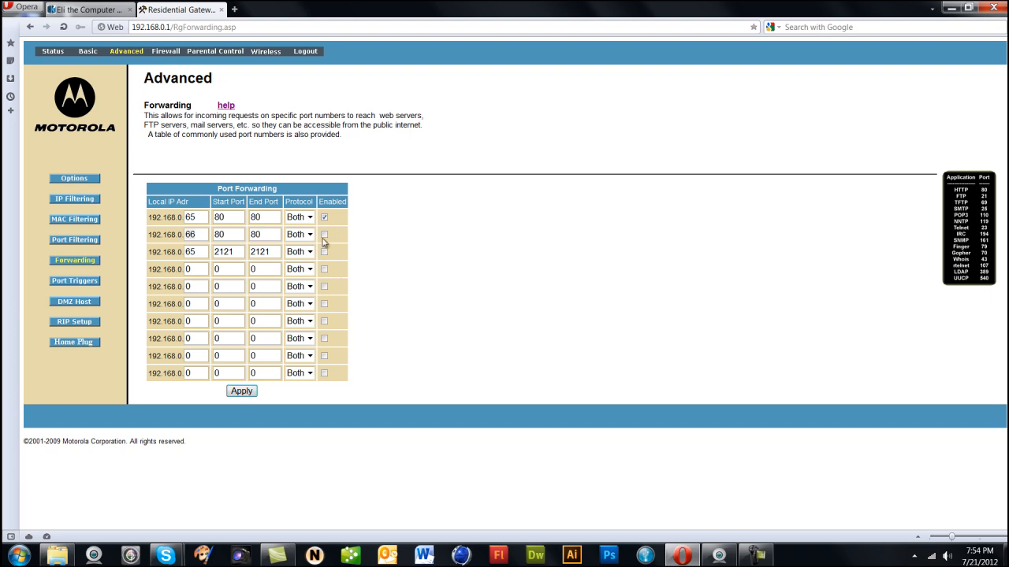
{"action": "left_click", "coordinate": [324, 234]}
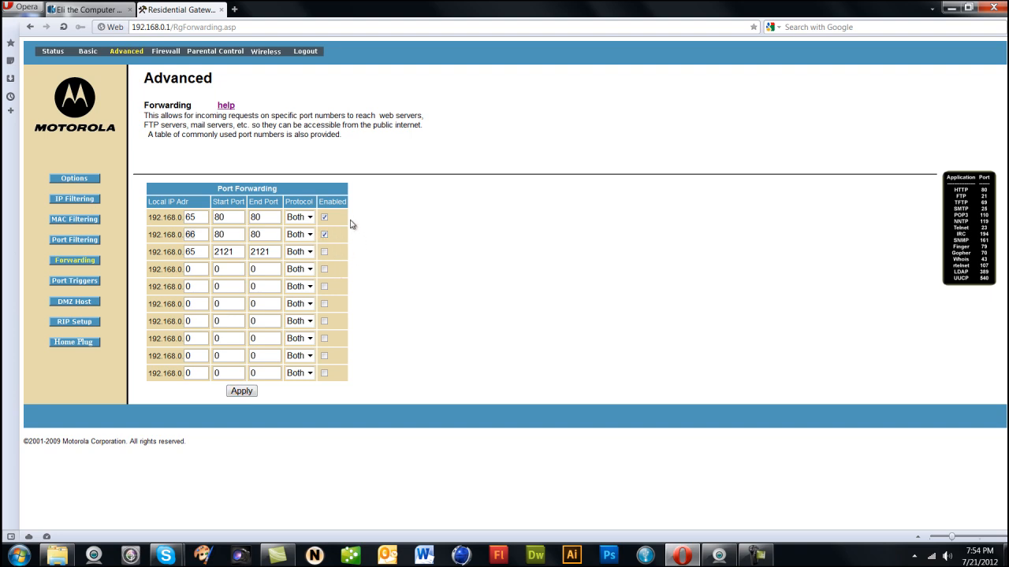
{"action": "mouse_move", "coordinate": [342, 220]}
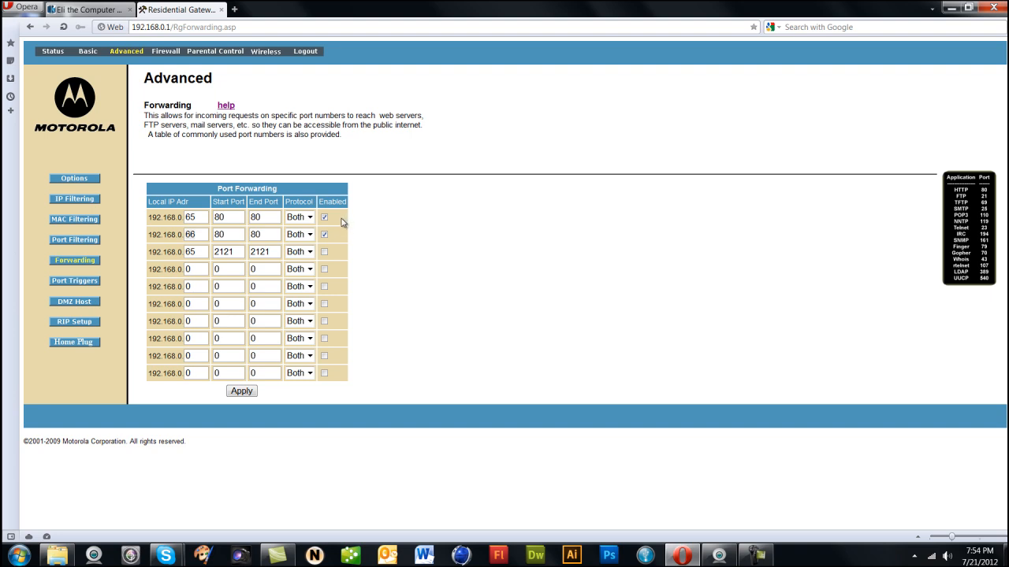
{"action": "mouse_move", "coordinate": [332, 230]}
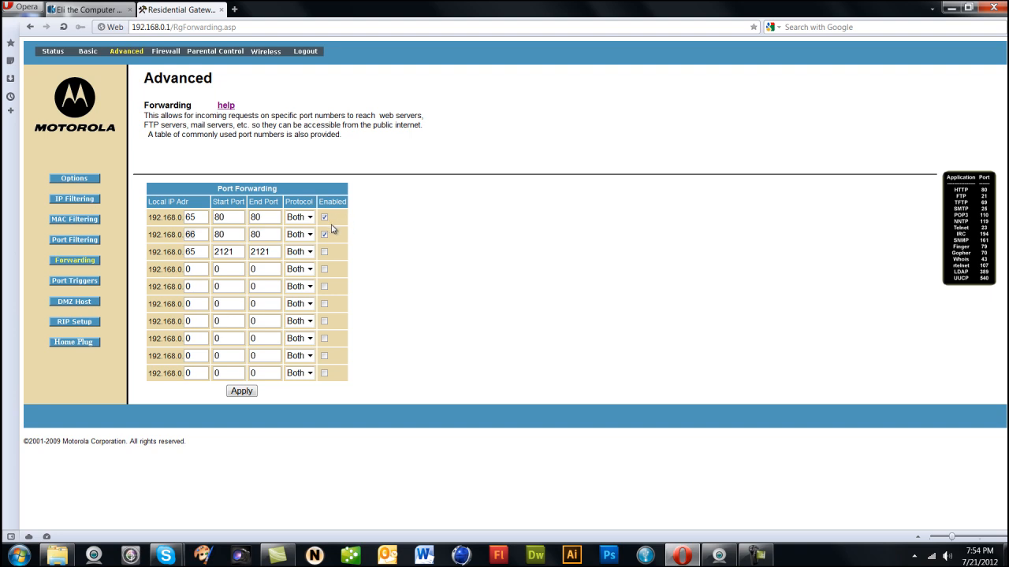
{"action": "mouse_move", "coordinate": [346, 145]}
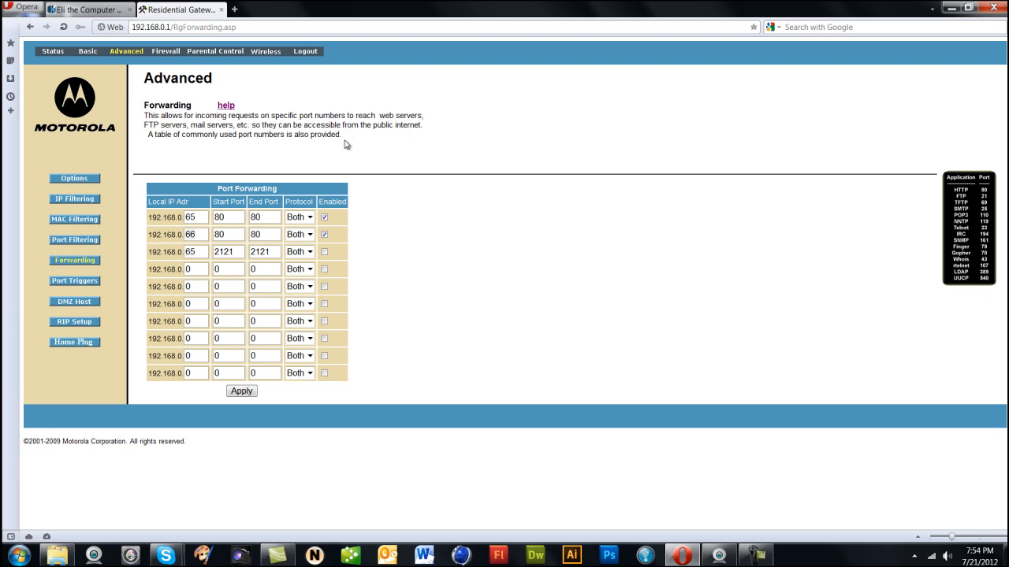
{"action": "mouse_move", "coordinate": [332, 144]}
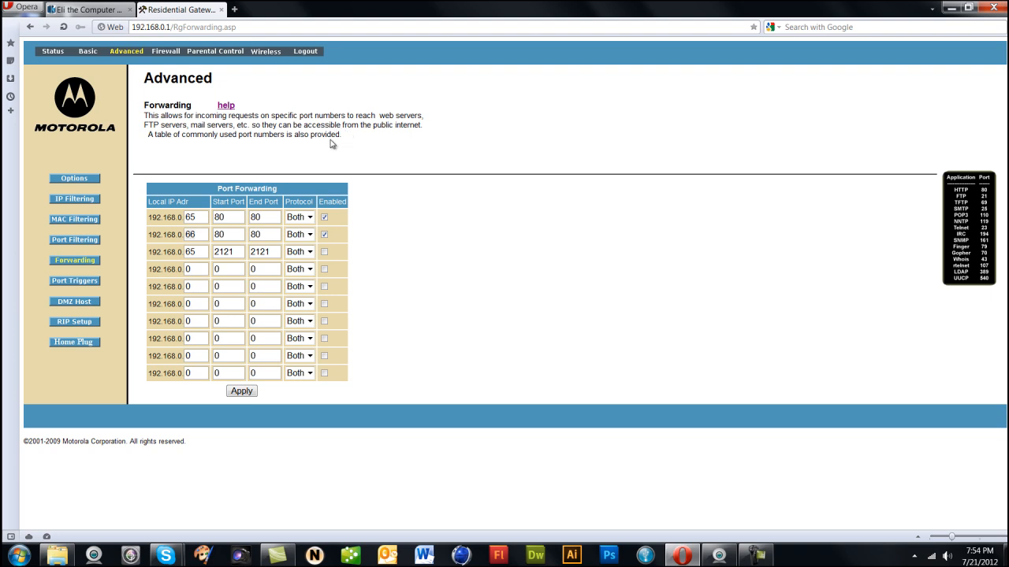
{"action": "mouse_move", "coordinate": [328, 160]}
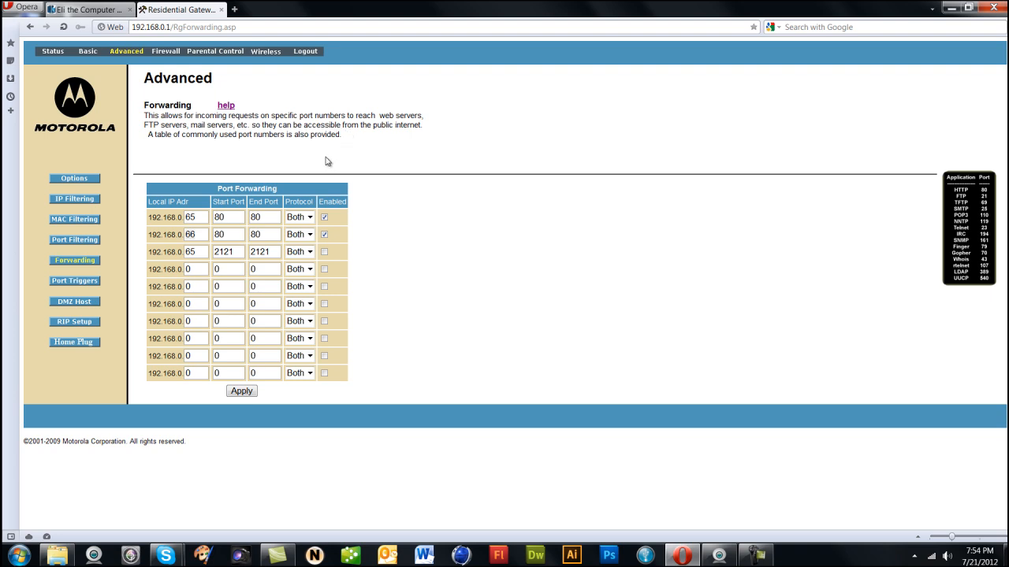
{"action": "mouse_move", "coordinate": [318, 153]}
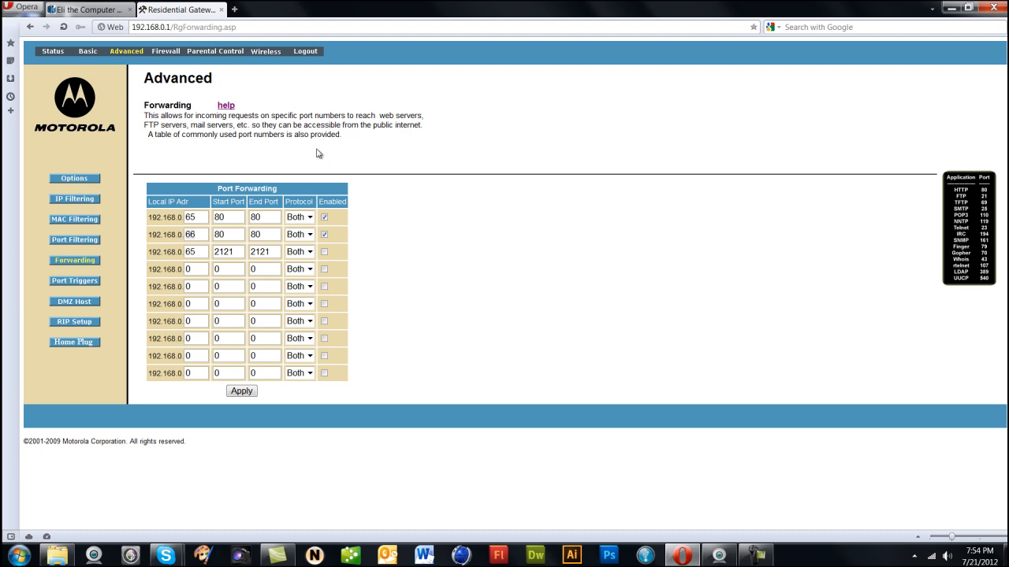
{"action": "mouse_move", "coordinate": [312, 149]}
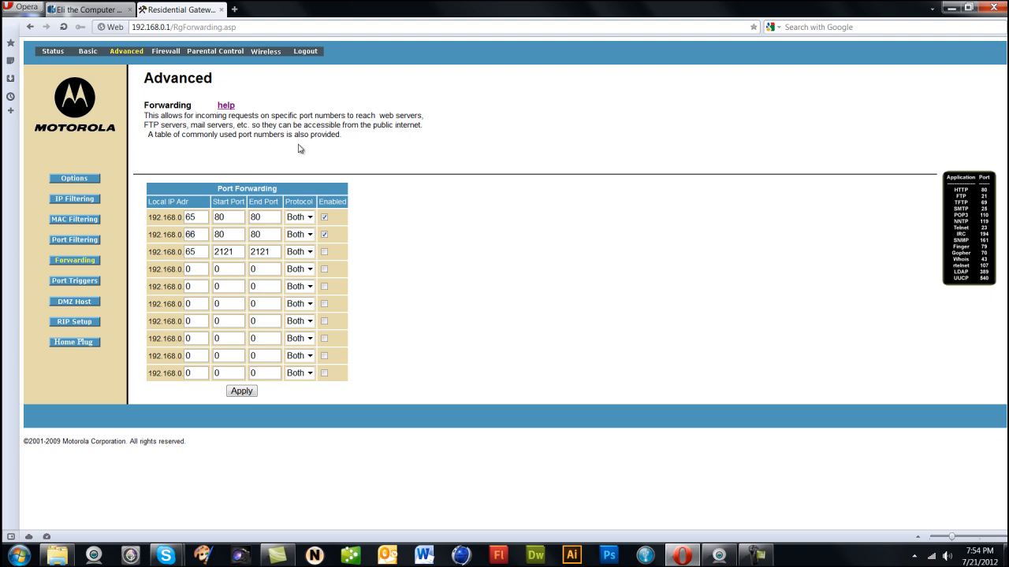
{"action": "left_click", "coordinate": [241, 391]}
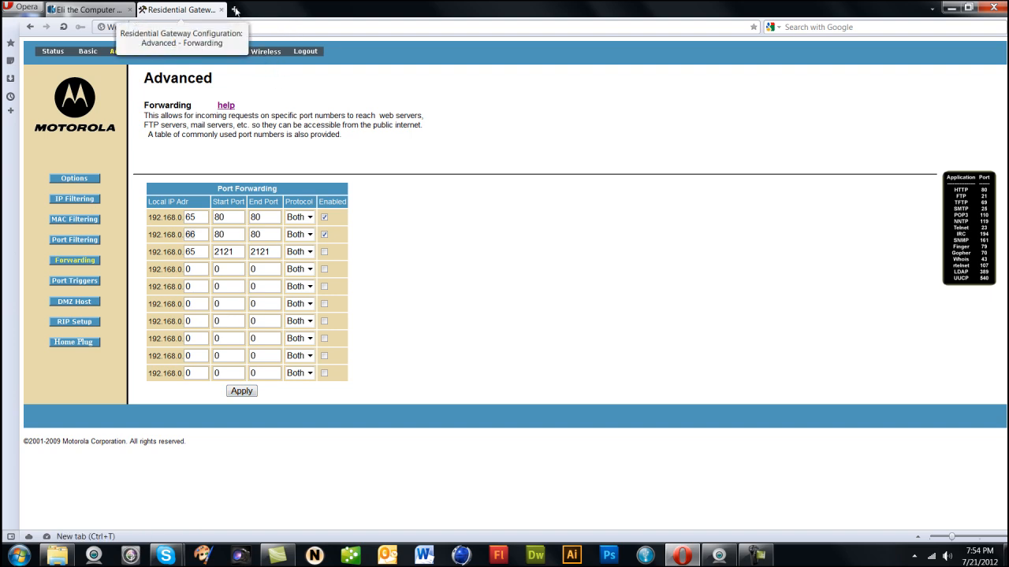
{"action": "mouse_move", "coordinate": [235, 10]}
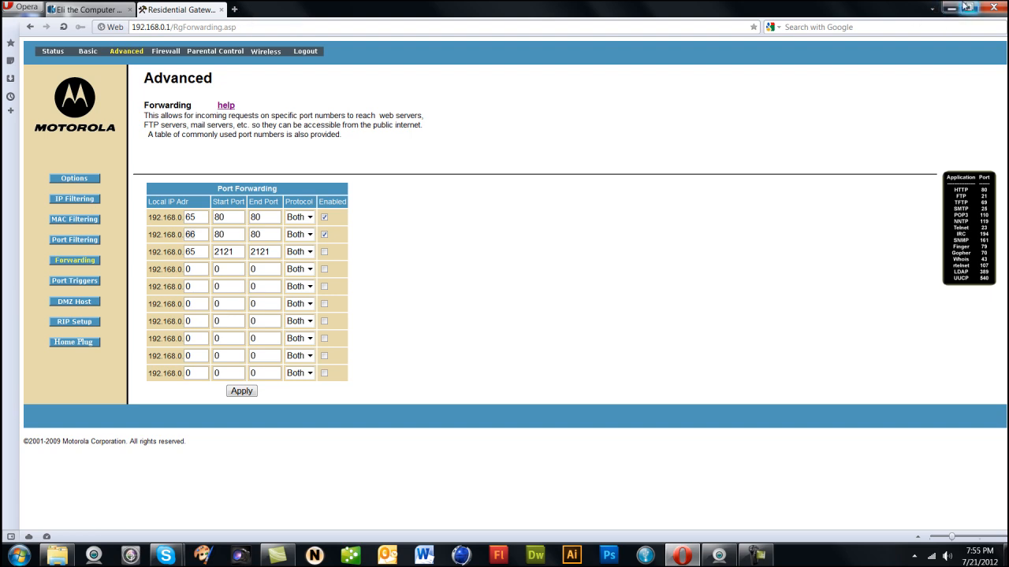
{"action": "mouse_move", "coordinate": [971, 7]}
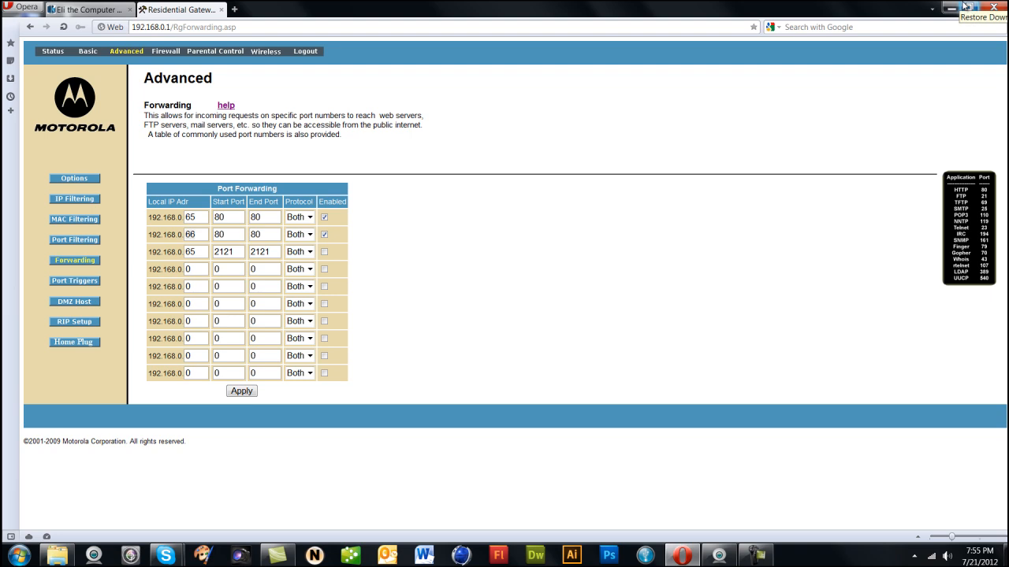